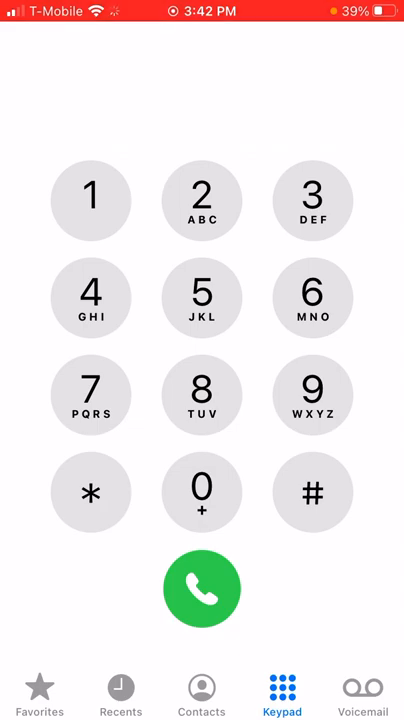
# Dial the T-Mobile balance code #225# and send it to the carrier
pyautogui.click(313, 492)
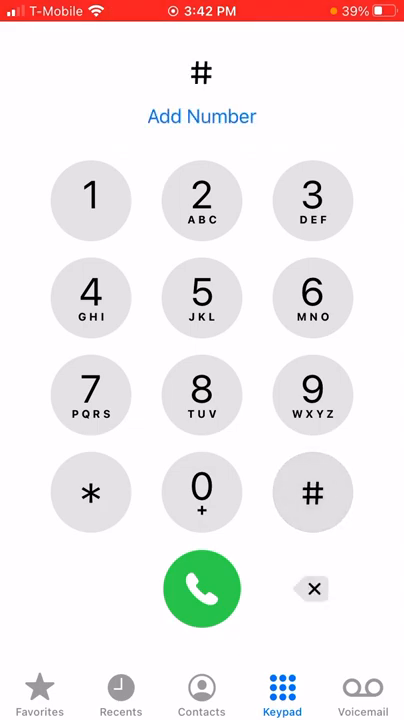
pyautogui.click(313, 491)
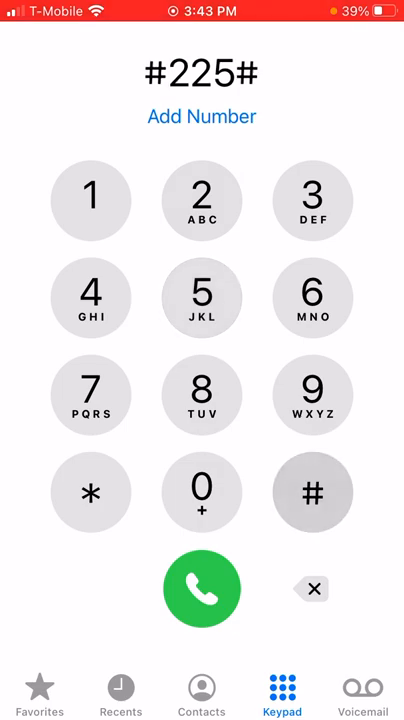
pyautogui.click(202, 588)
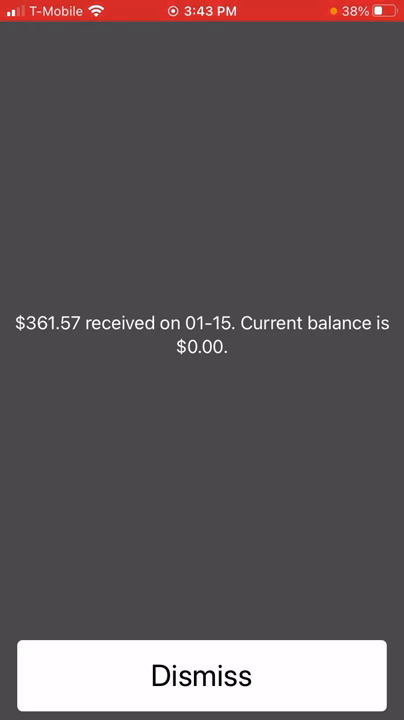
# Dismiss the balance reply showing $361.57 received on 01-15 and $0.00 balance
pyautogui.click(202, 675)
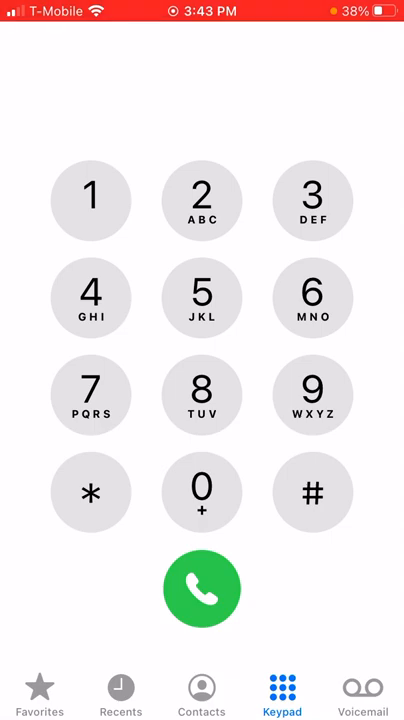
# Redial #225# and send it, bringing back the $0.00 balance message
pyautogui.click(201, 200)
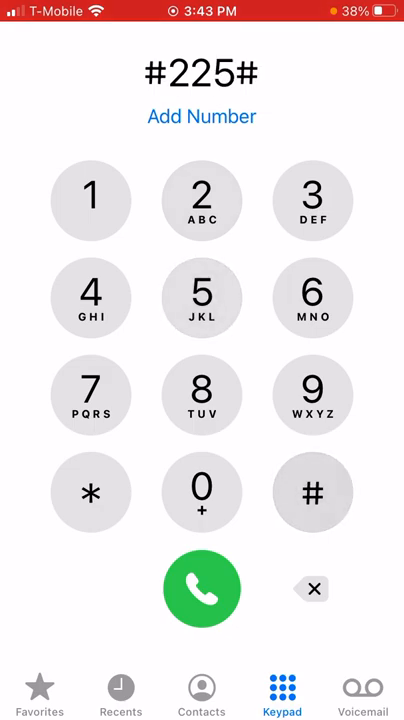
pyautogui.click(201, 588)
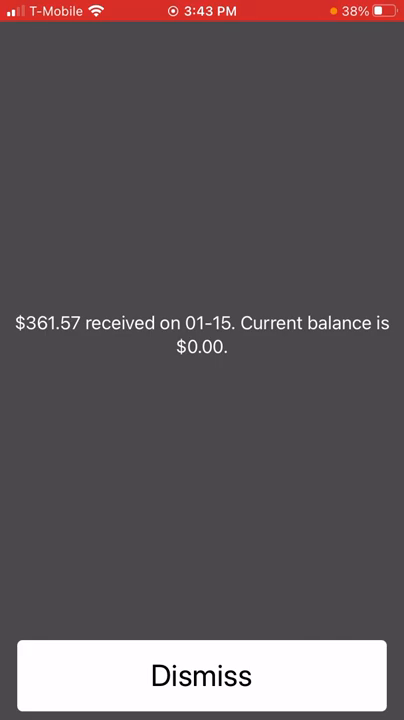